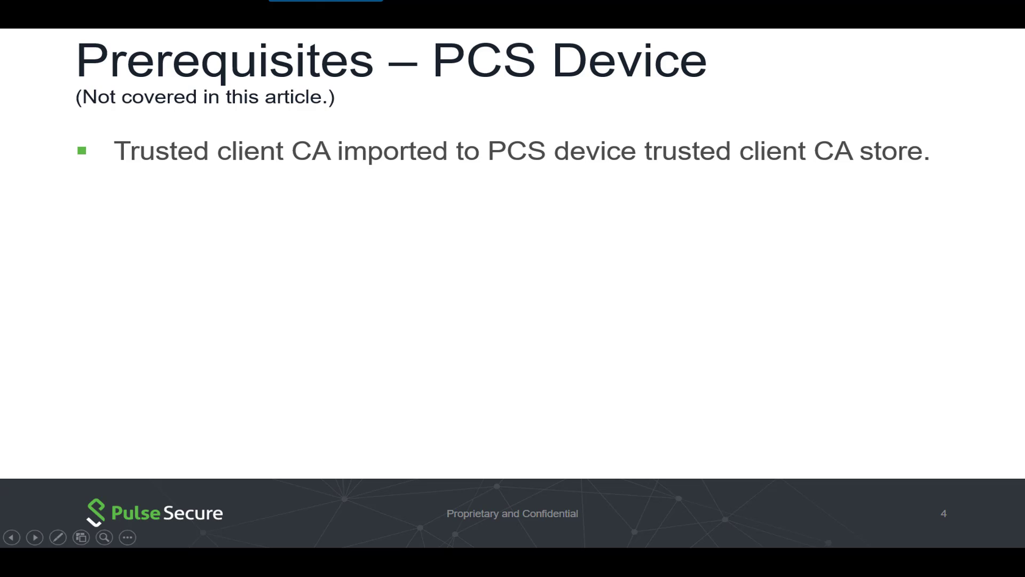
- Answer y at the continue prompt so the Pulse certificates folder is created
click(34, 537)
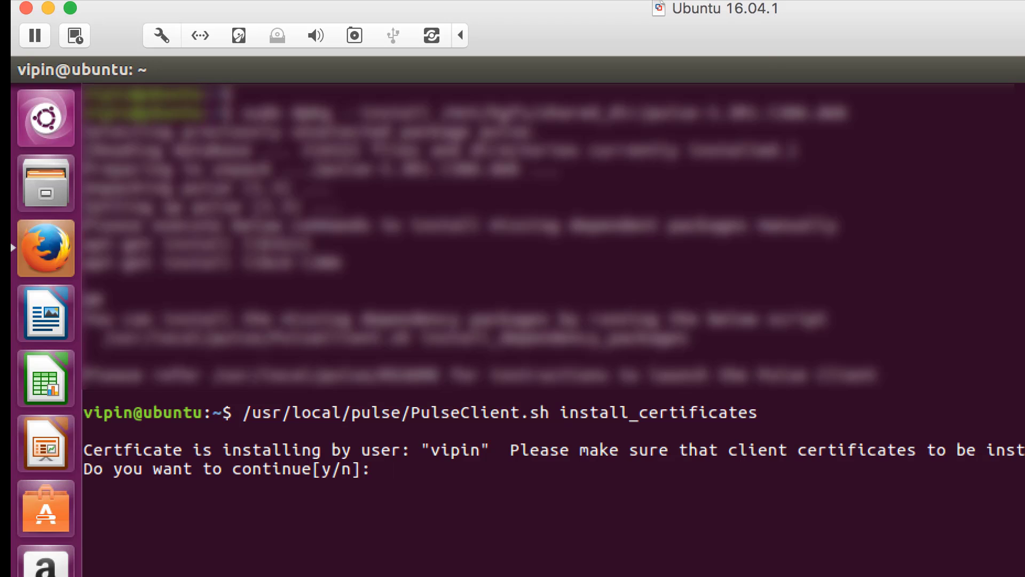
text(y)
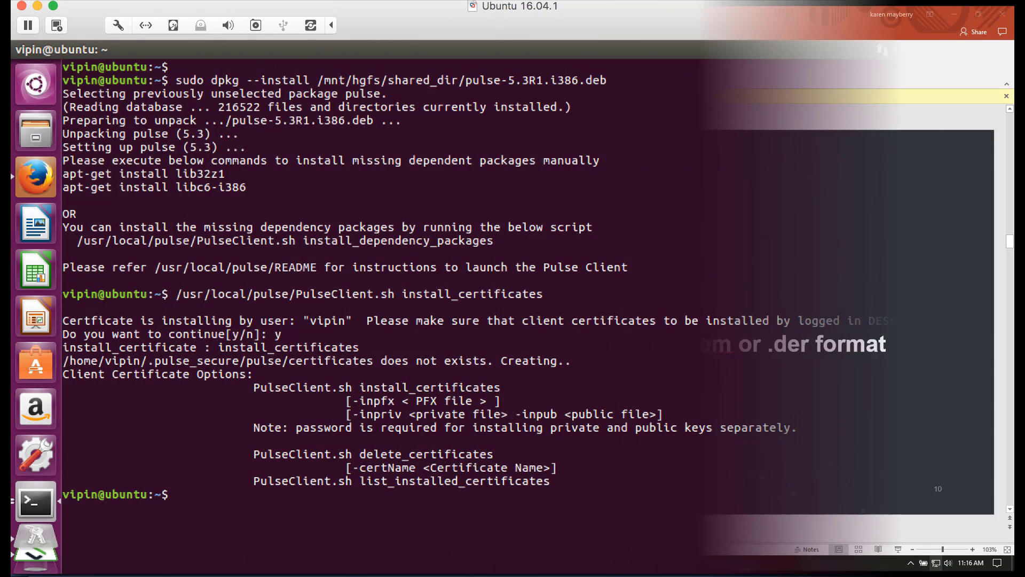
- Enter PulseClient.sh install_certificates with -inpriv /mnt/hgfs/shared_dir/certs/fruitCert.key
text(/usr/local/pulse/PulseClient.sh install_certificates -)
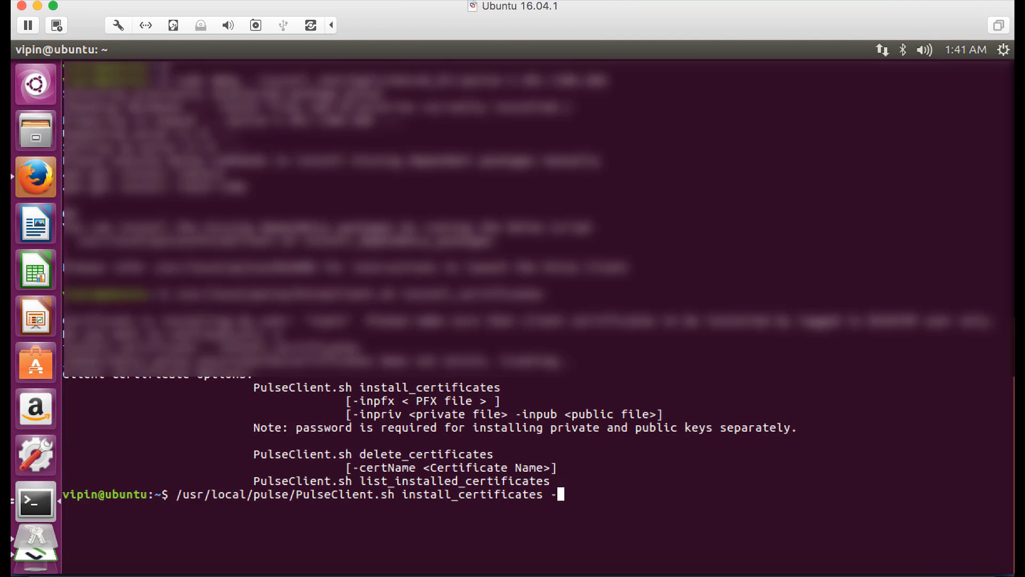
text(inpriv)
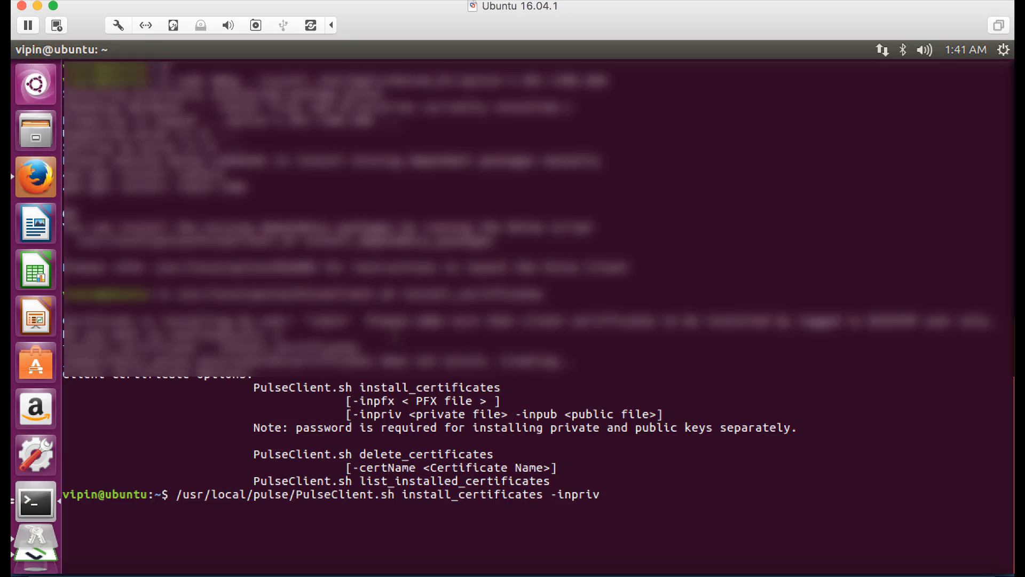
text(/mnt/)
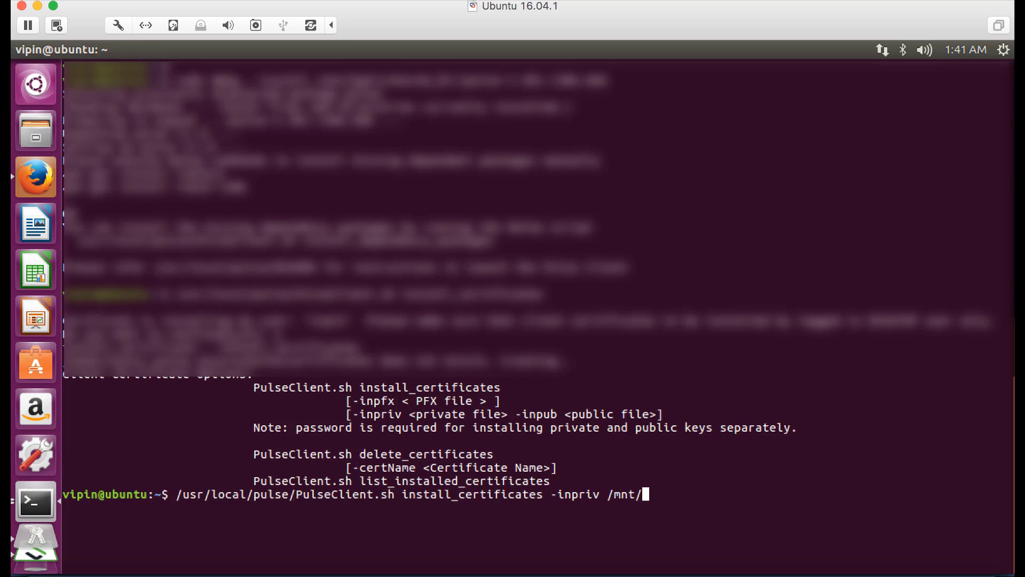
text(hgfs/shared_dir/)
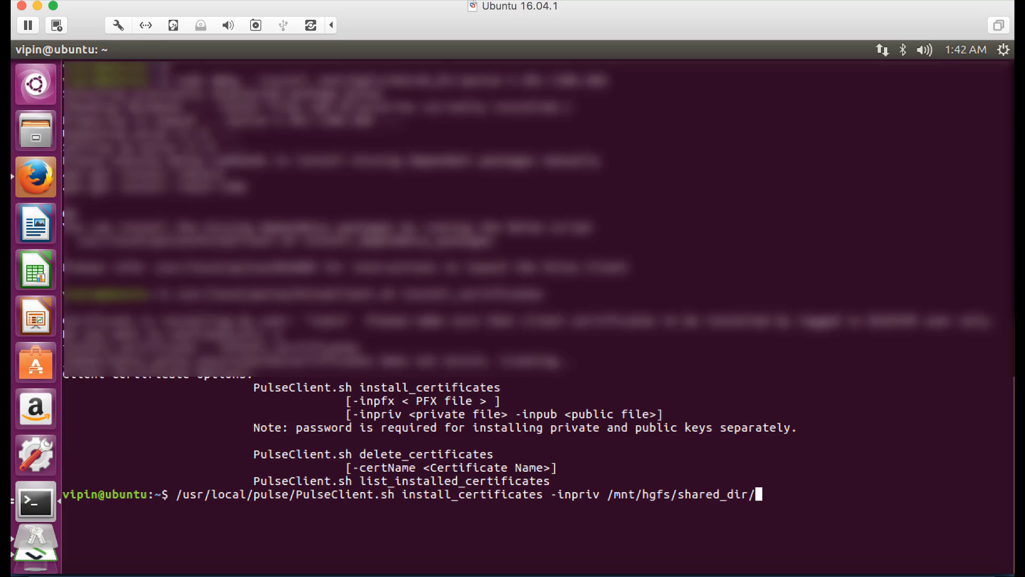
text(cert)
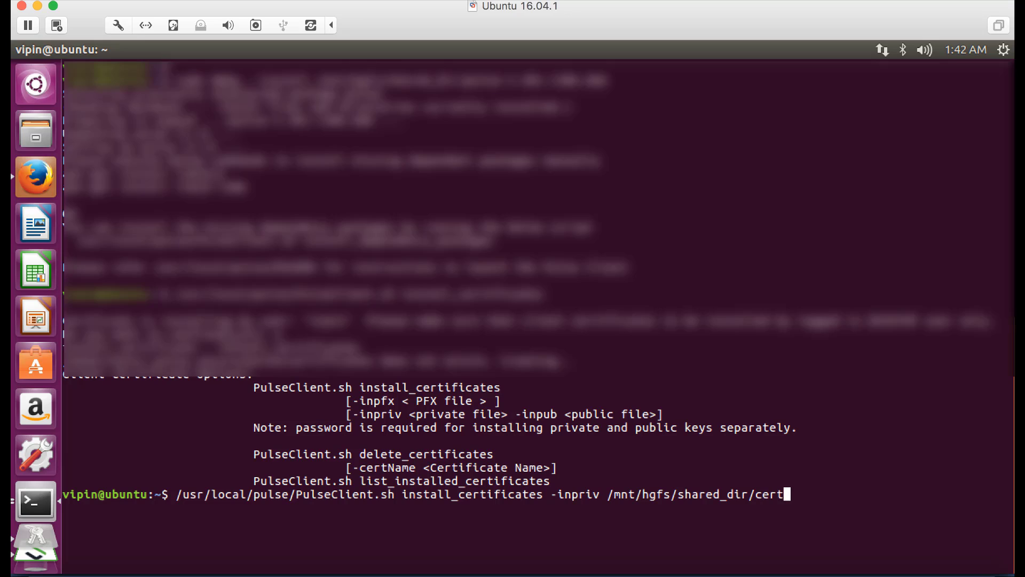
text(s)
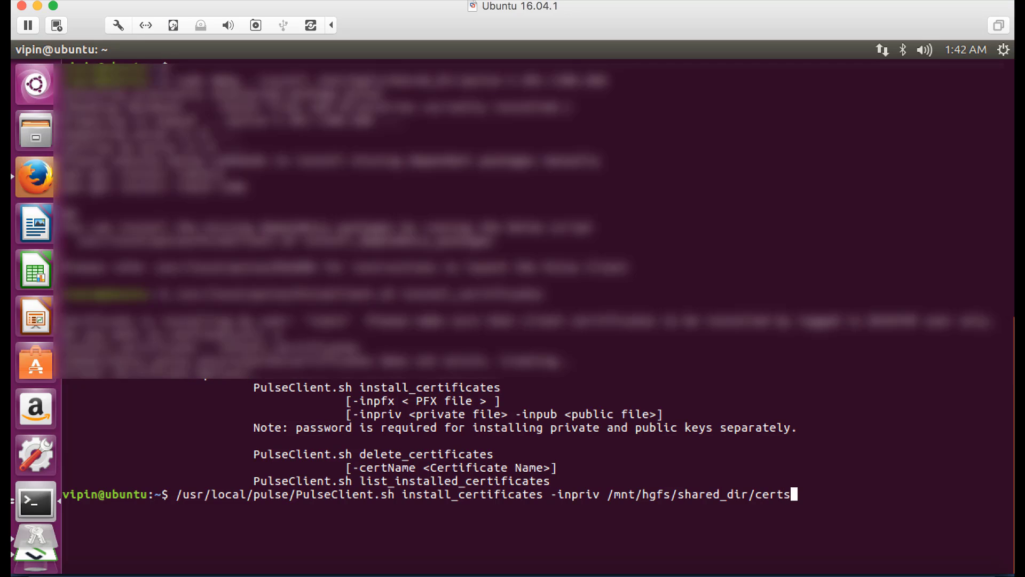
text(/fru)
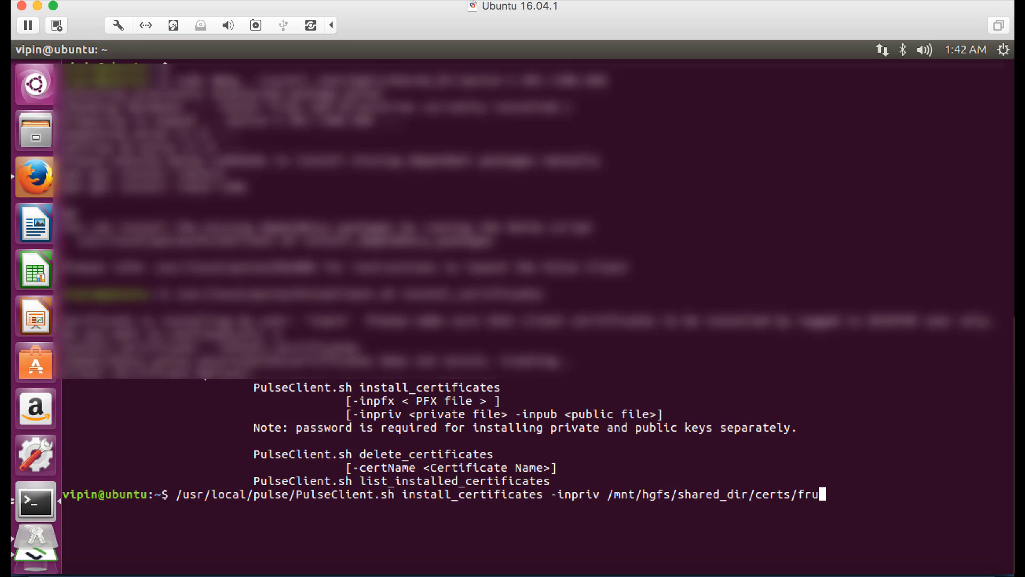
text(itCert.key)
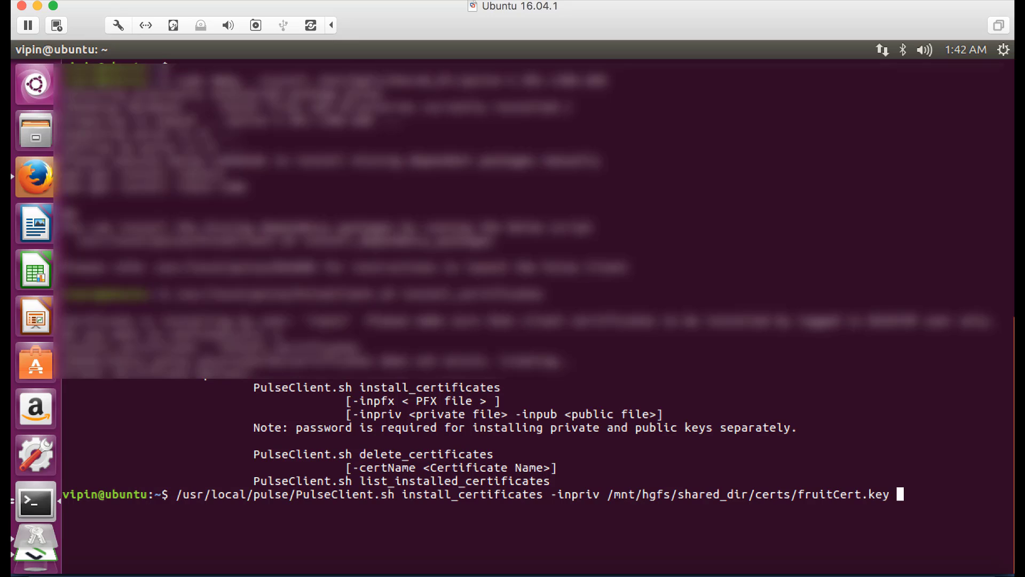
- Add -inpub .../certs/fruitCert.pem, run the install and answer y to continue
text(-in)
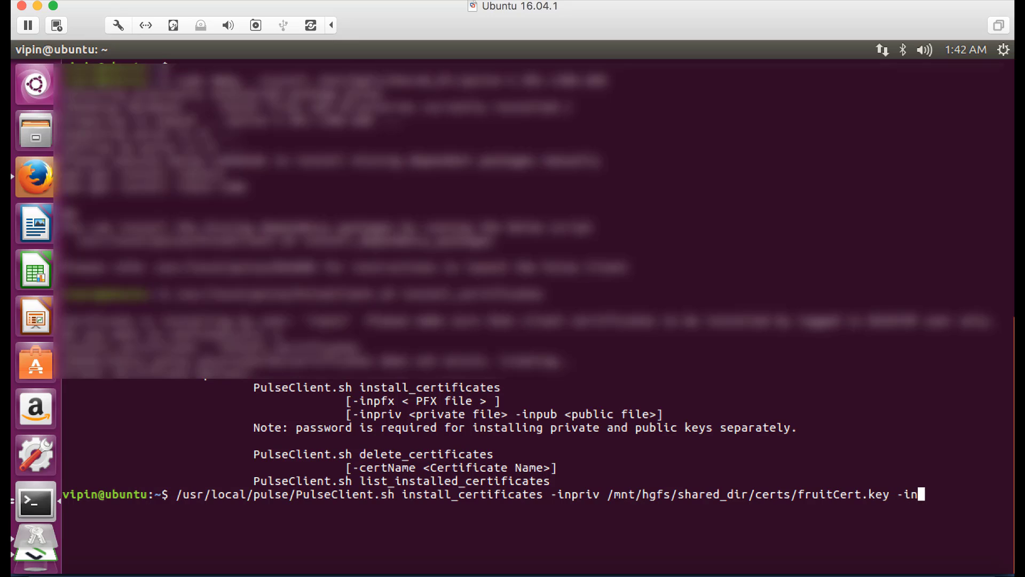
text(pub)
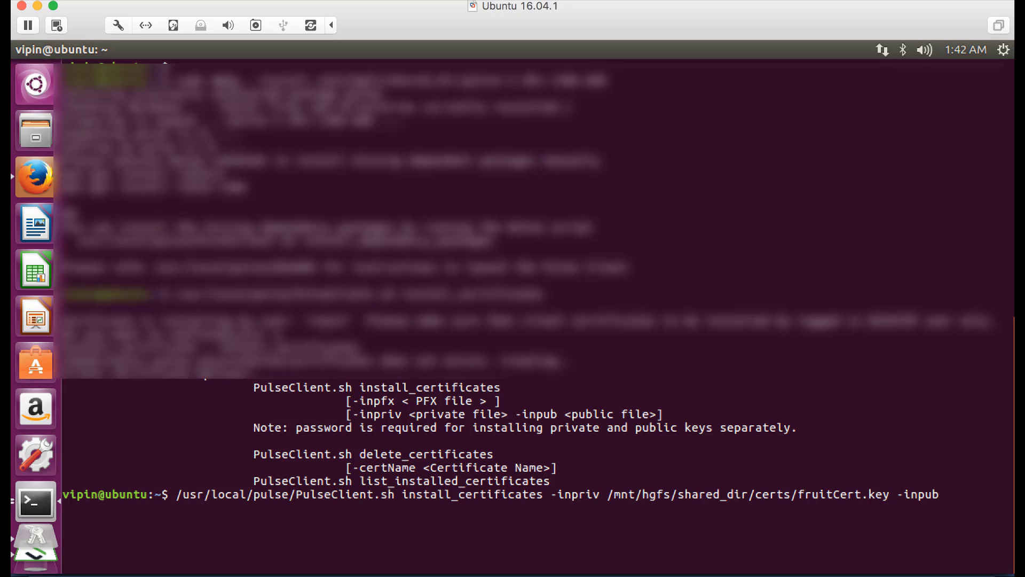
text(/mnt/hgfs/shared_dir/)
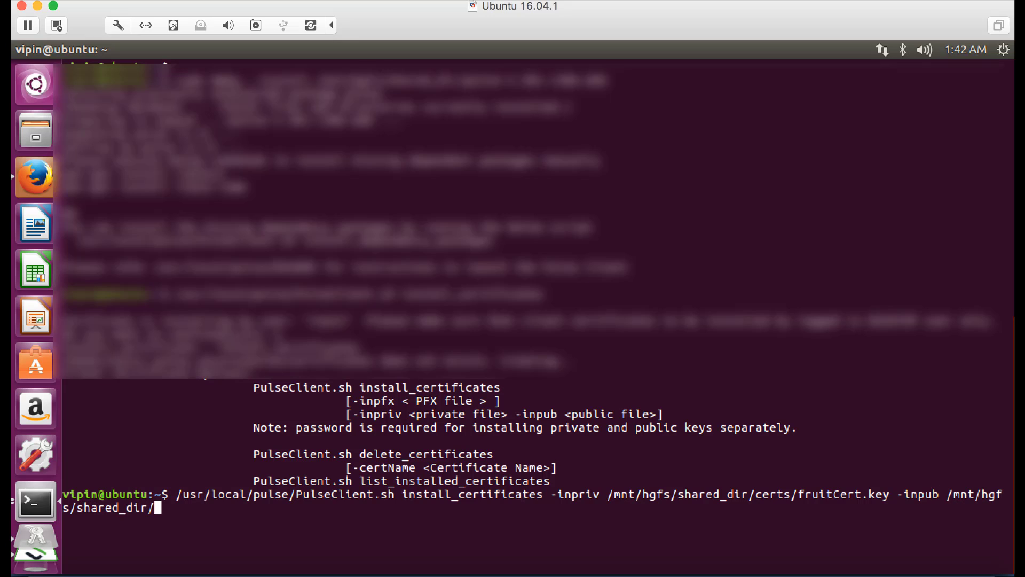
text(c)
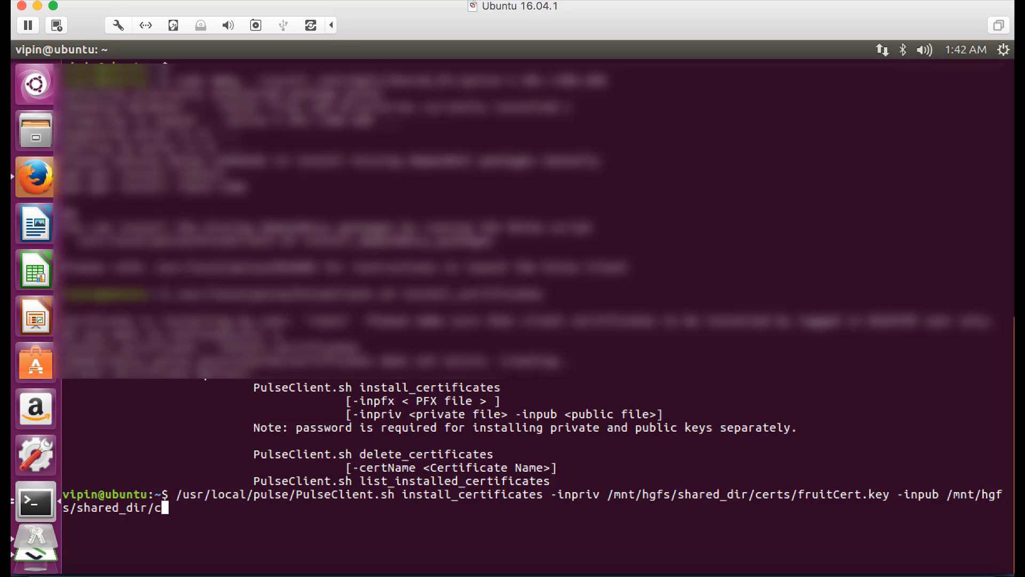
text(erts/)
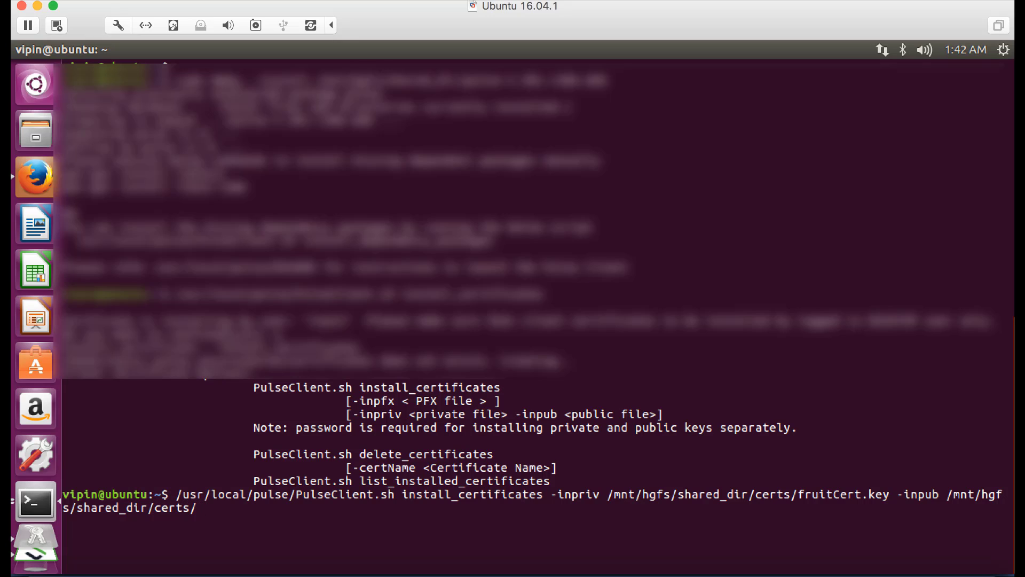
text(fruitCert.pem)
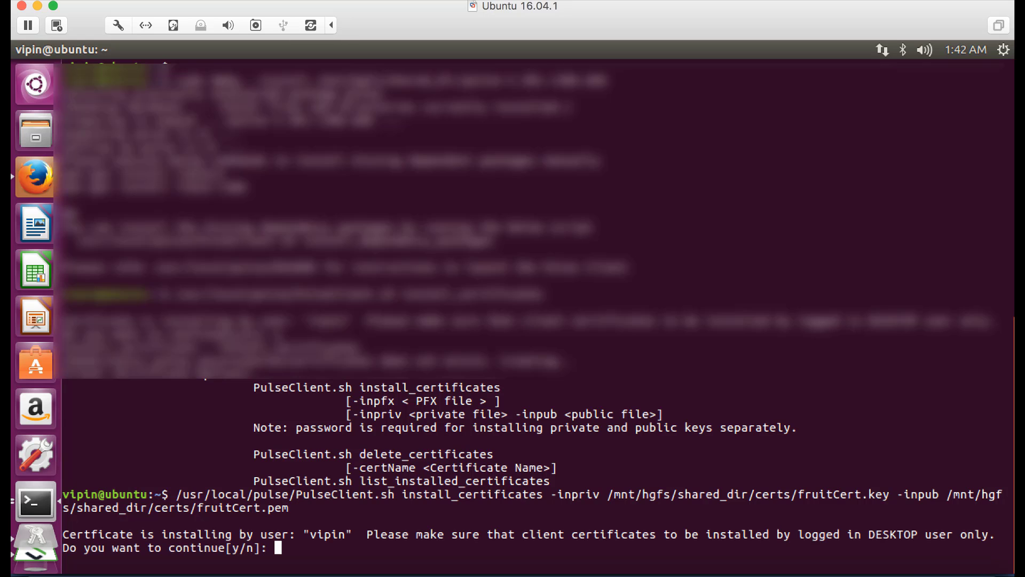
text(y)
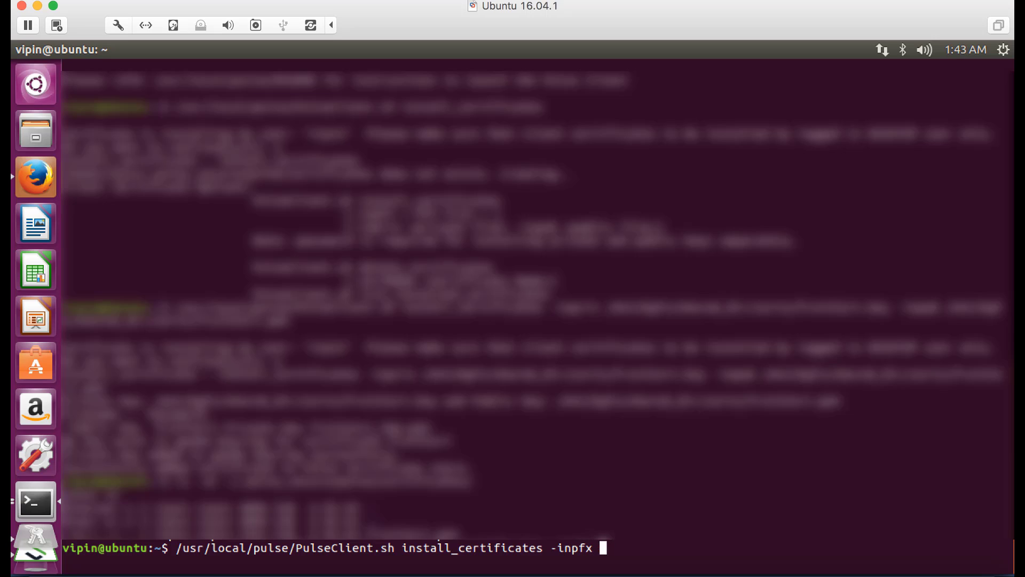
- Run install_certificates -inpfx /mnt/hgfs/shared_dir/certs/10.30.113.196.pfx, answer y and give the import password
text(/mn)
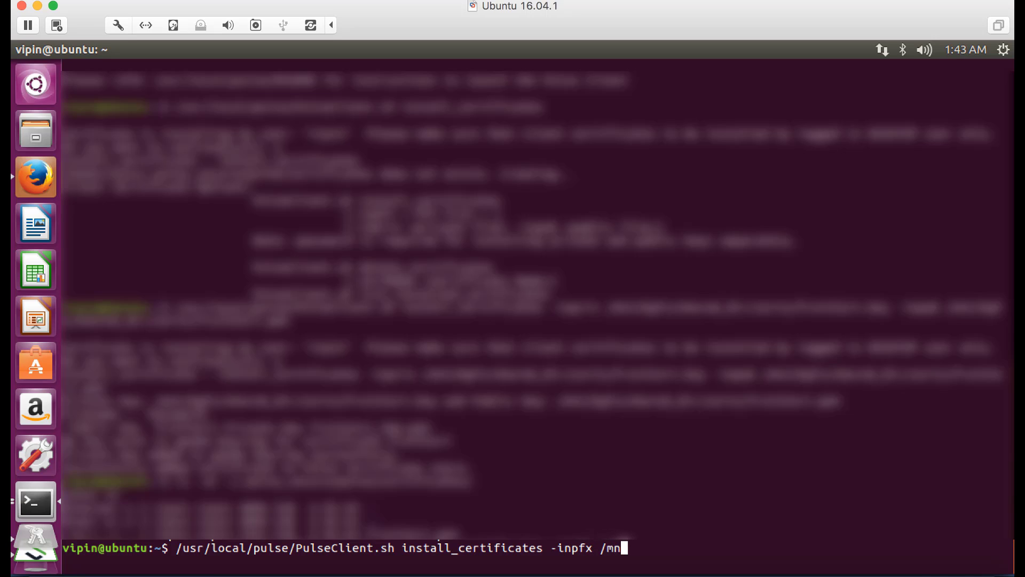
text(t/hgfs/sh)
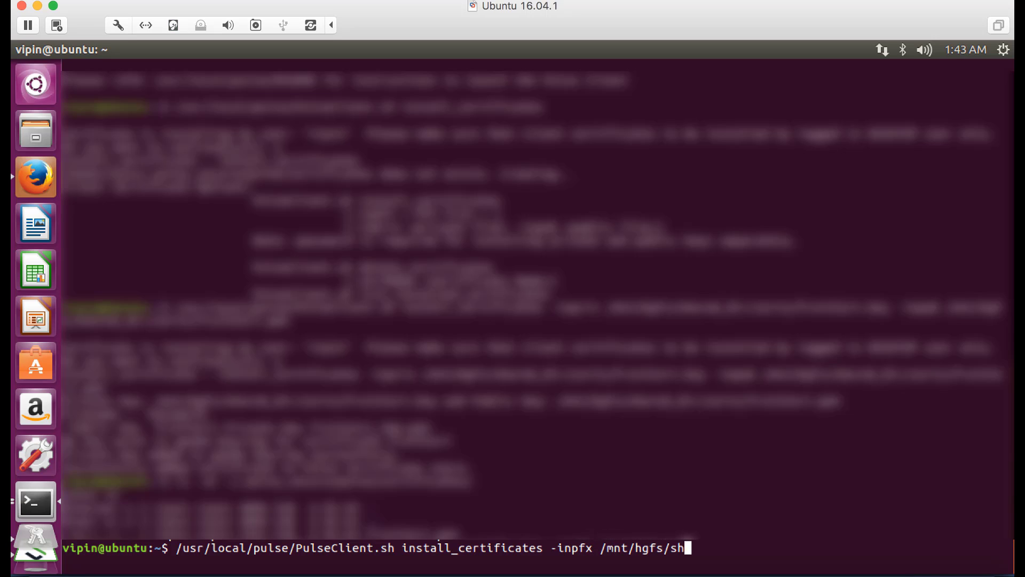
text(ared_dir/cer)
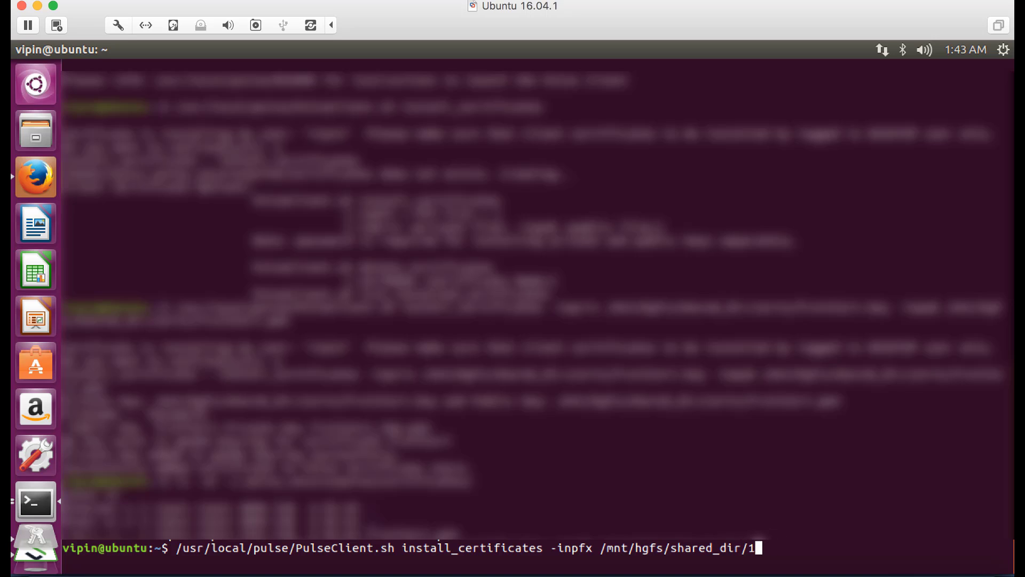
text(0.30.113.196.pfx)
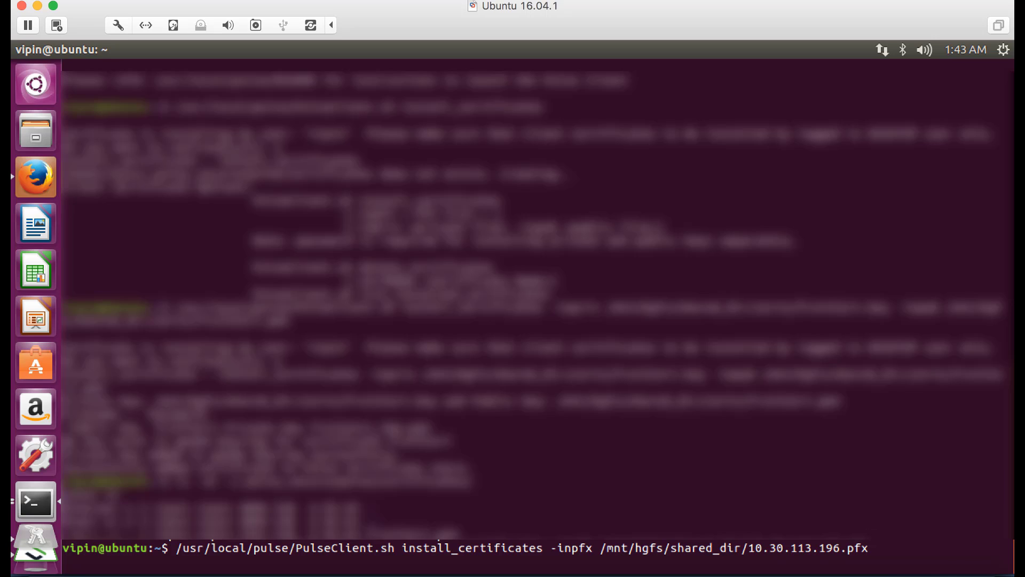
key(Return)
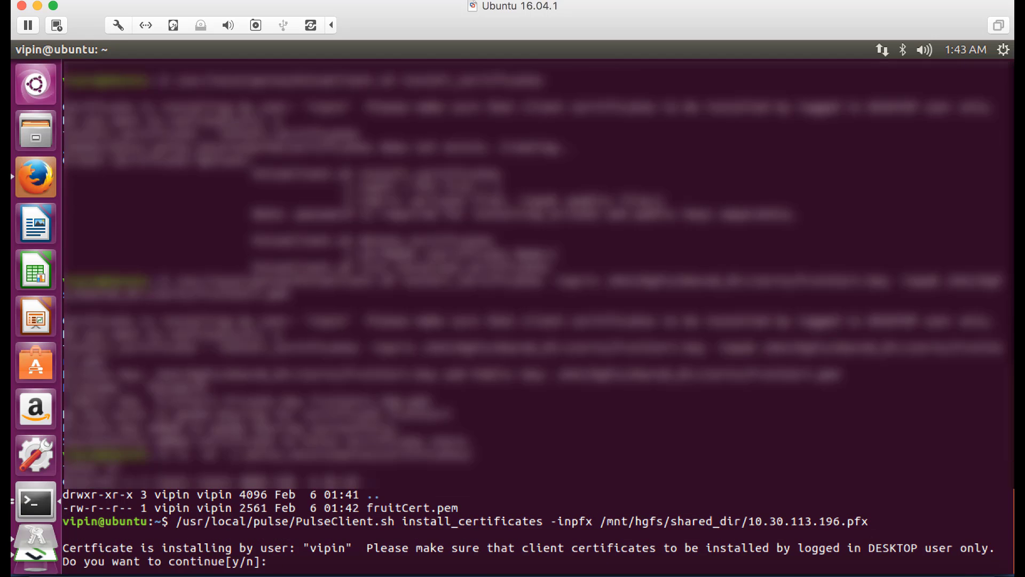
text(y)
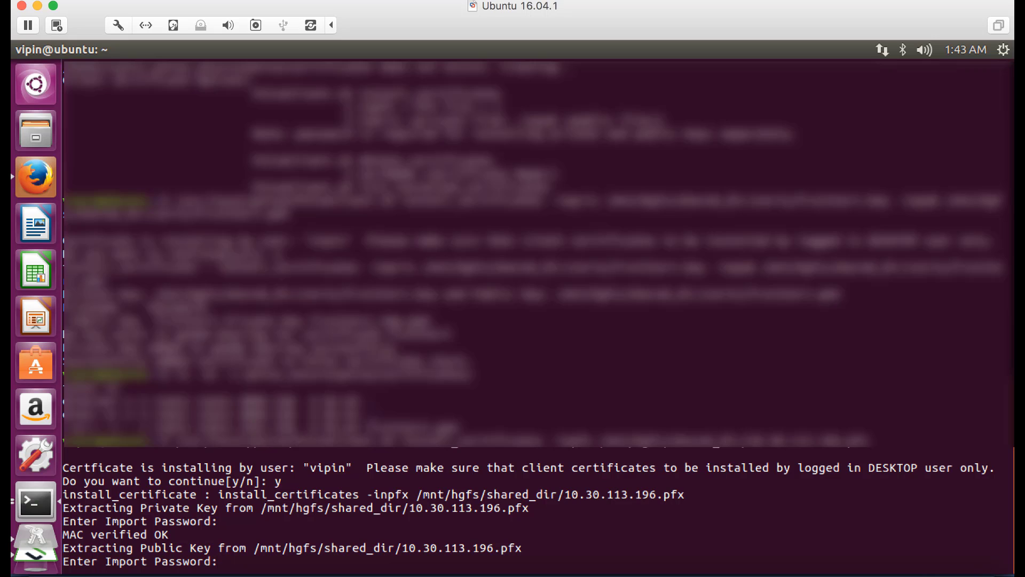
text(password)
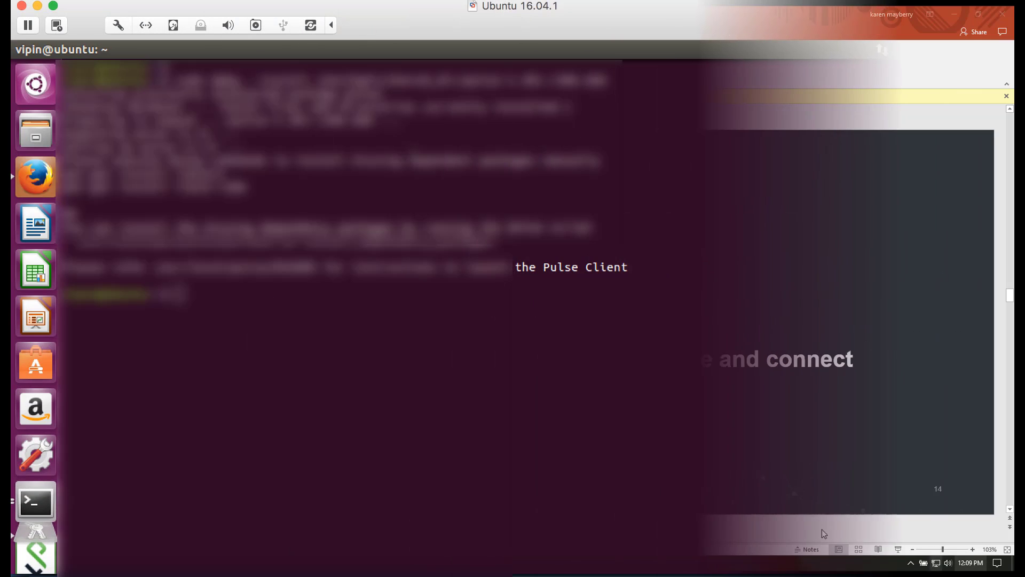
- Start a new connection and name it Cert_auth
click(35, 545)
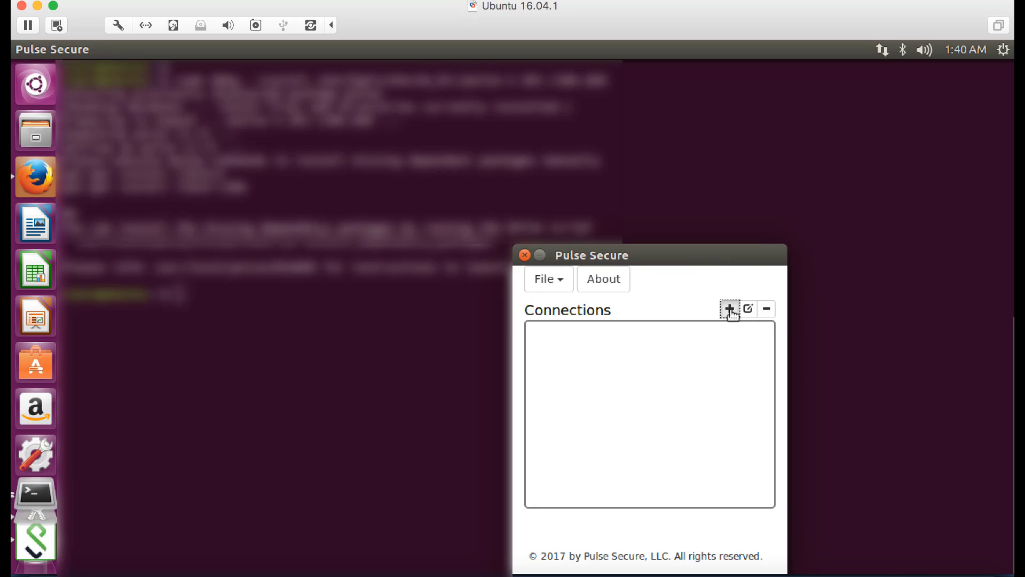
click(728, 307)
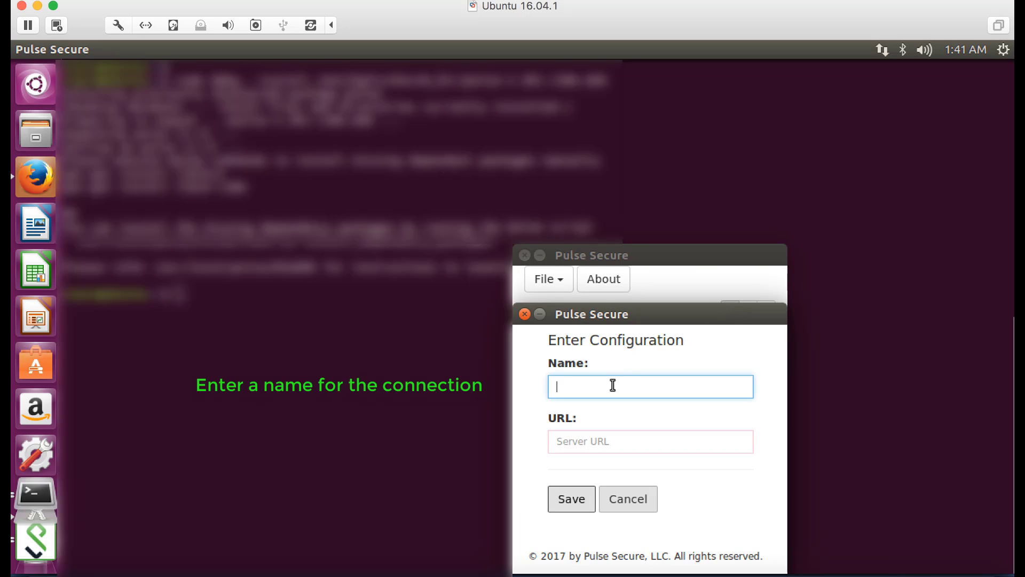
text(Cert_a)
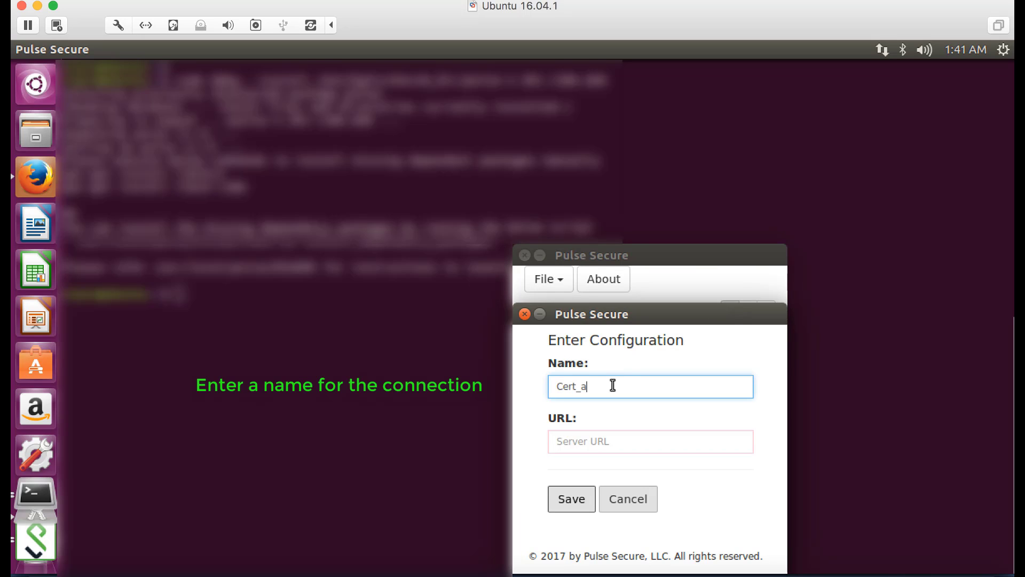
click(650, 441)
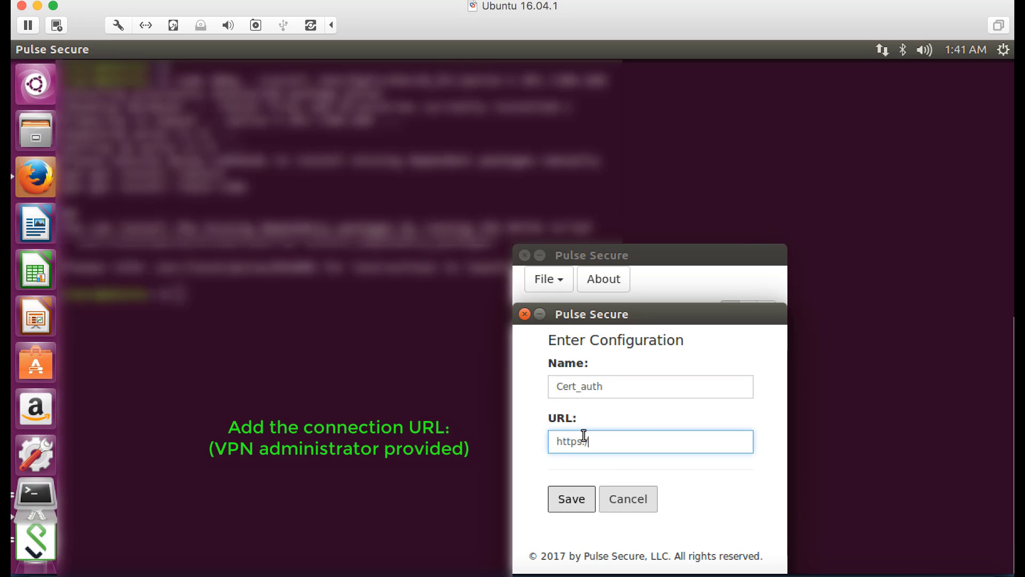
text(//10.204.)
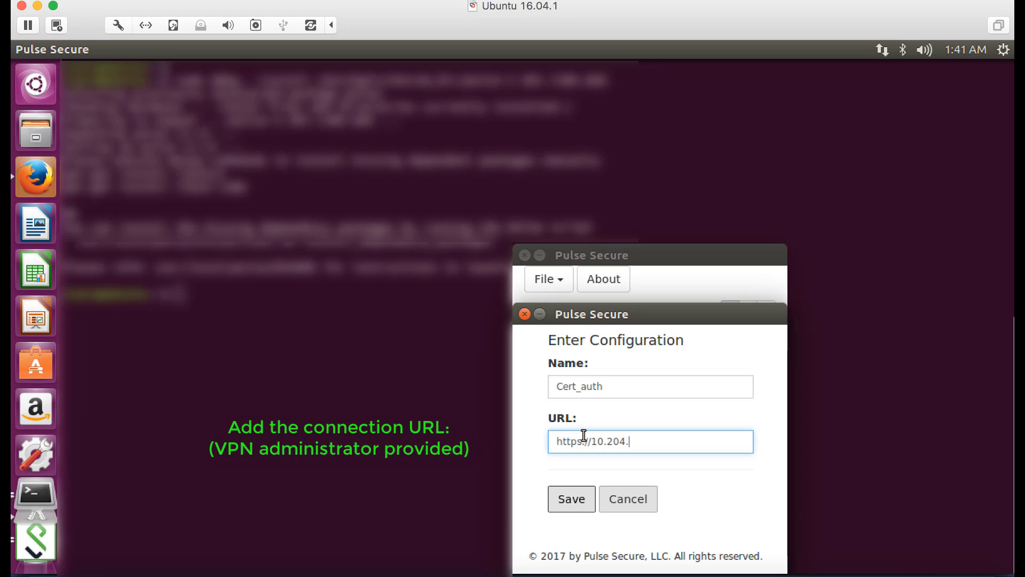
text(53.5/)
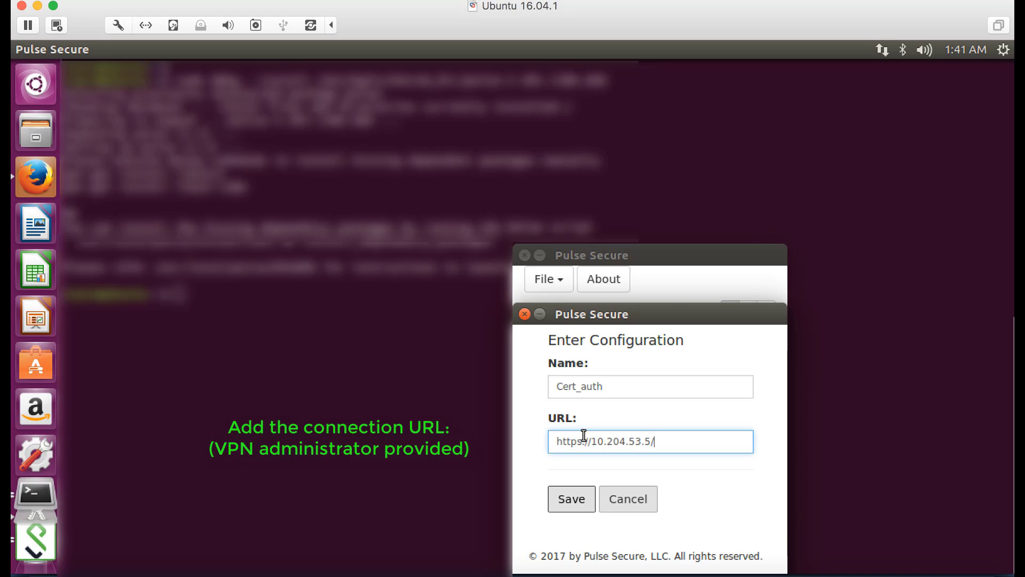
text(cert)
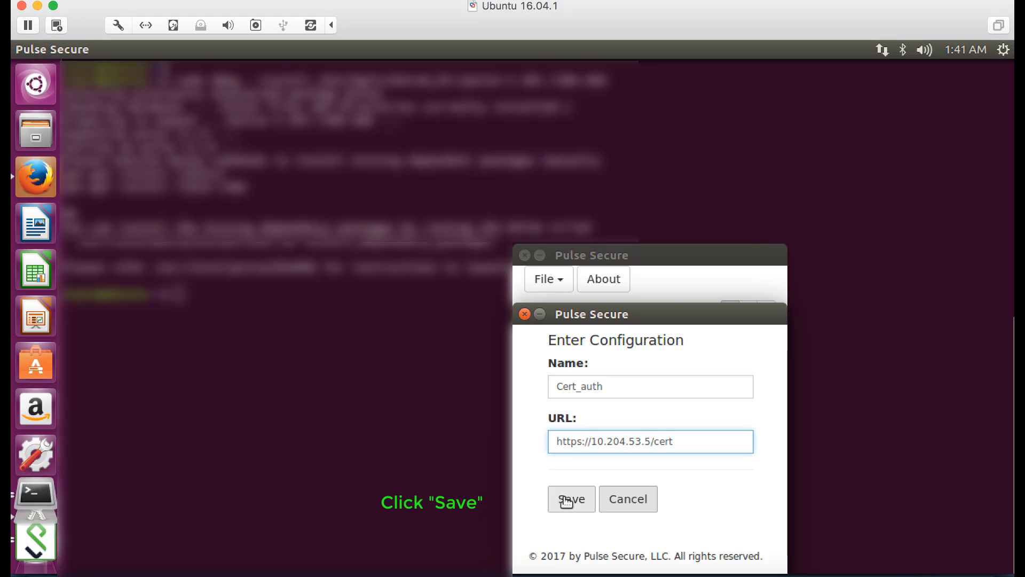
click(570, 498)
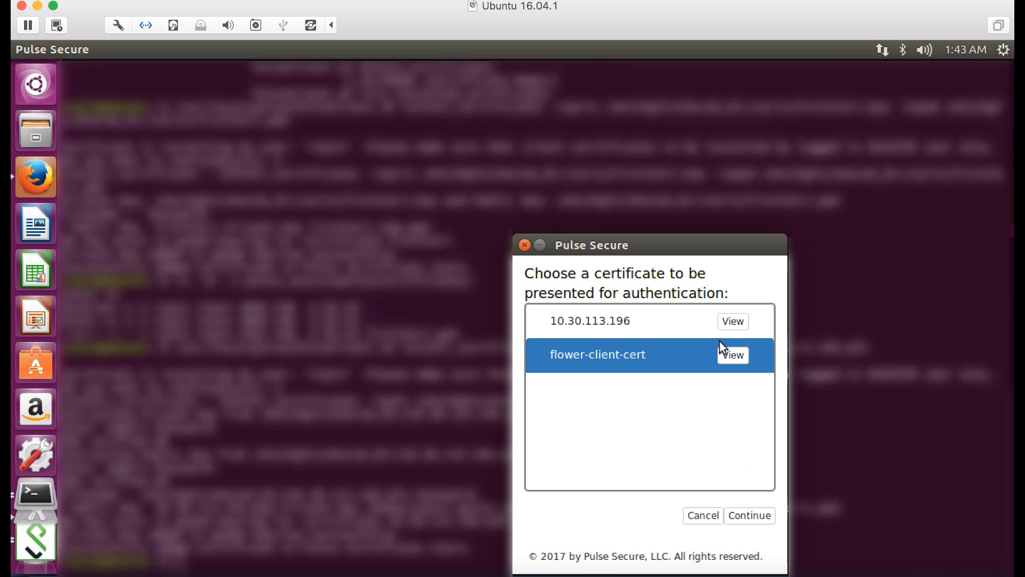
mouse_move(701, 360)
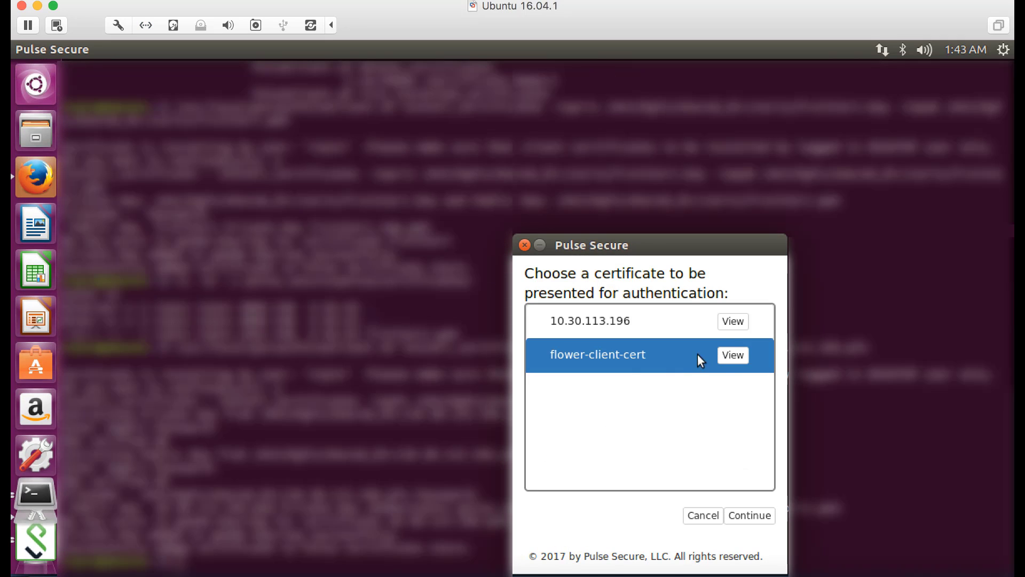
- View the certificates' Subject, Issuer and Expiry, then continue with the 10.30.113.196 certificate
click(731, 354)
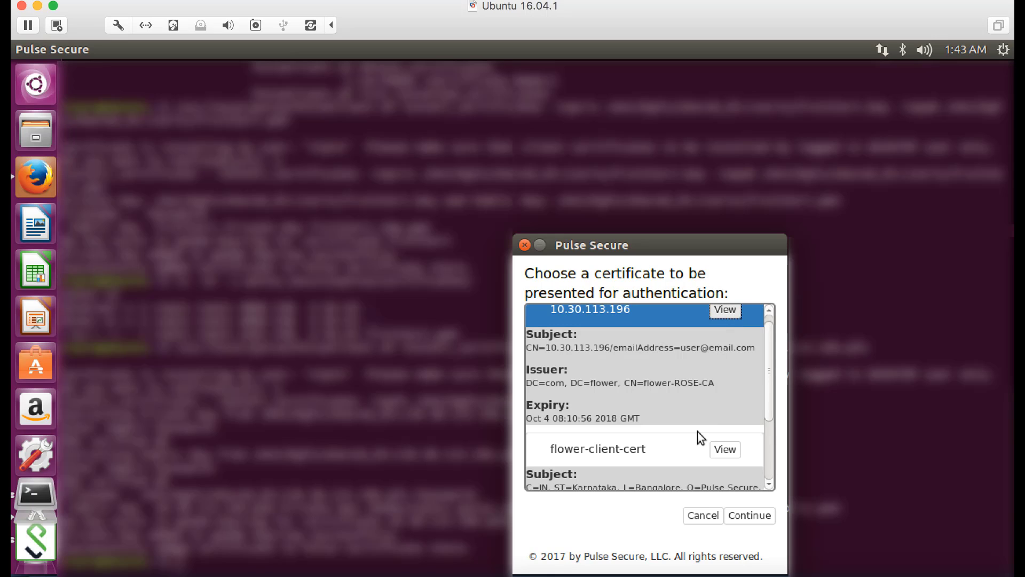
mouse_move(687, 455)
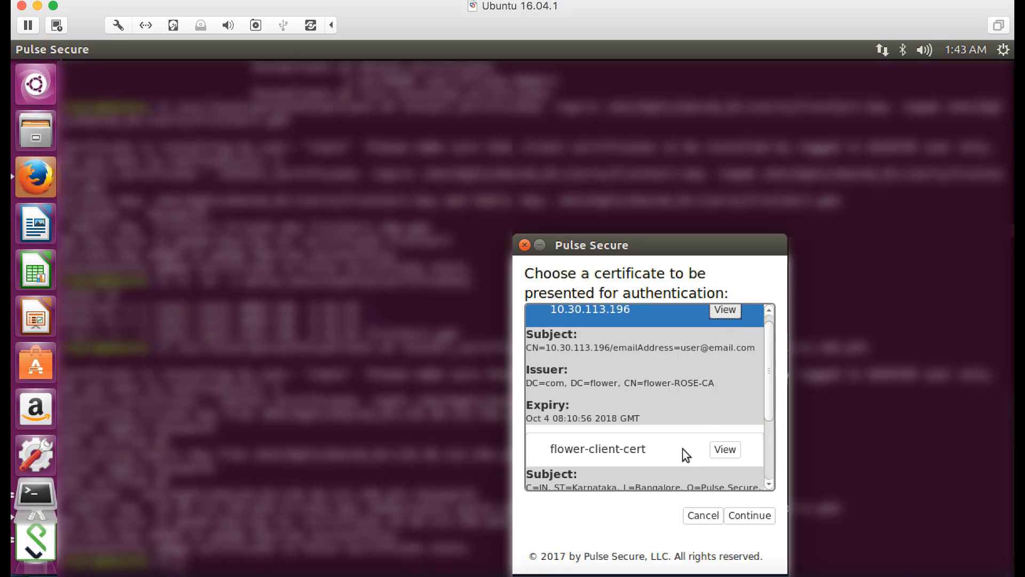
mouse_move(713, 462)
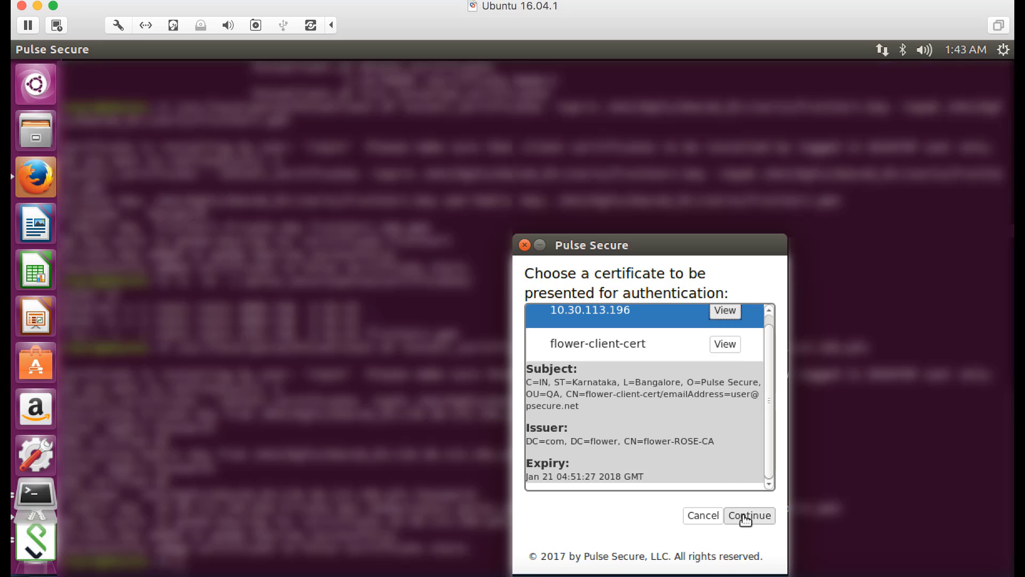
click(750, 515)
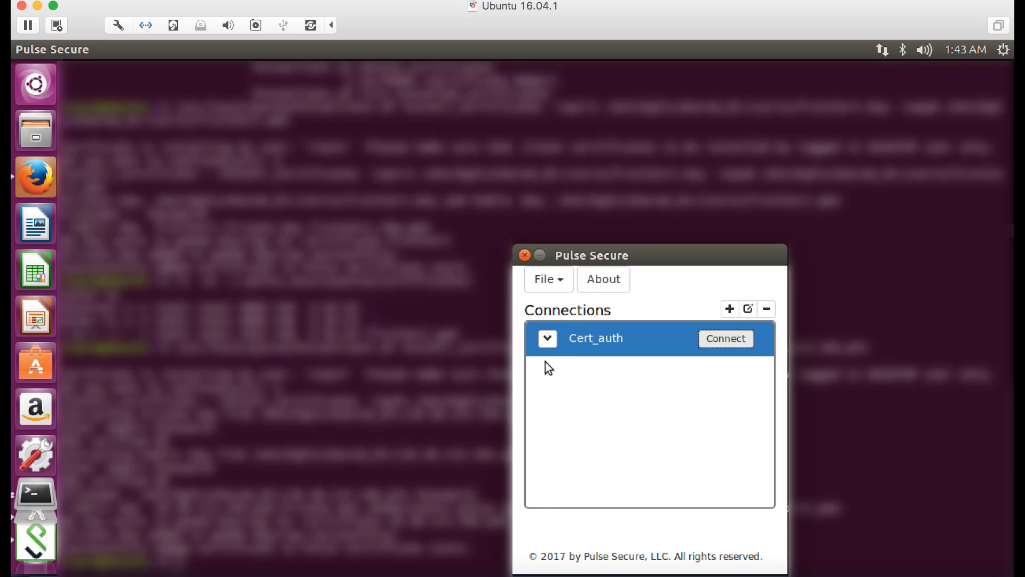
- Connect Cert_auth and show its advanced details: tunnel IP 10.204.53.171, AES256/SHA1 encryption
click(724, 339)
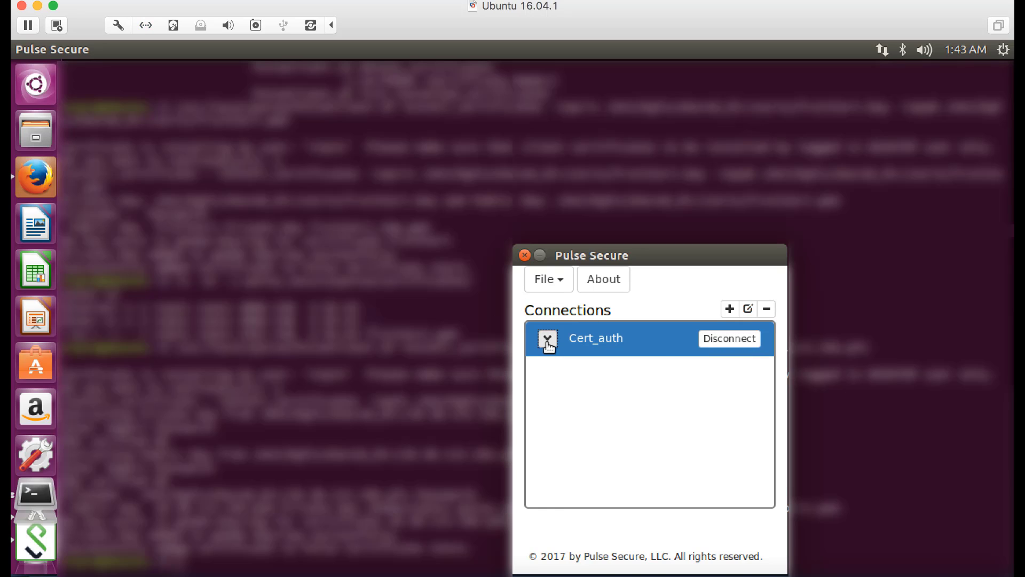
click(546, 339)
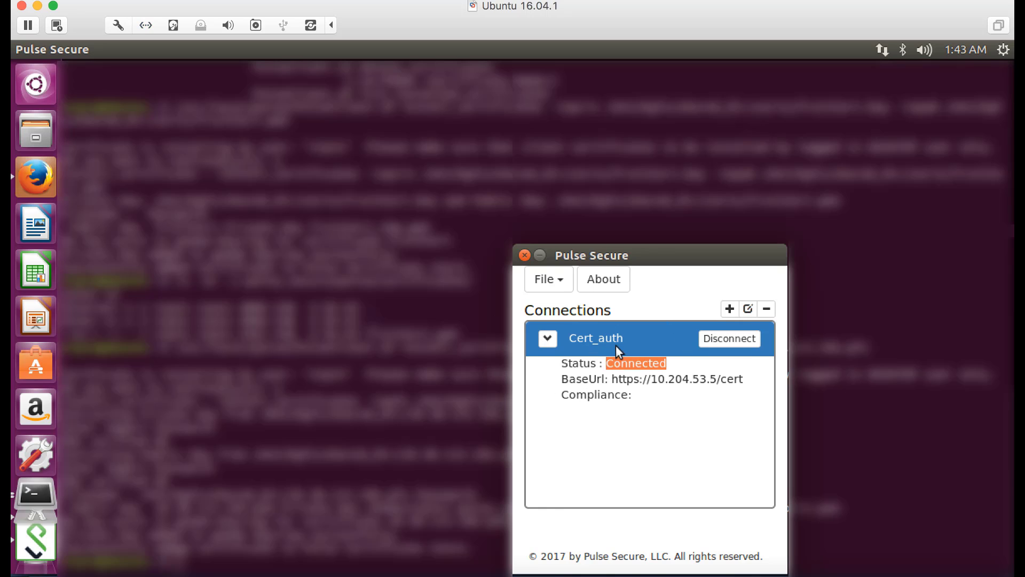
click(548, 279)
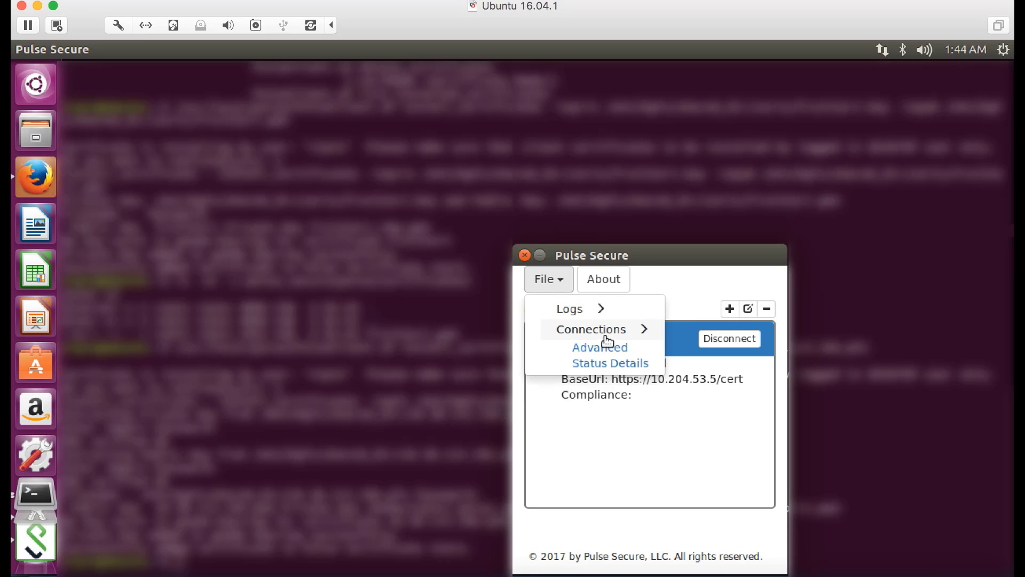
click(610, 363)
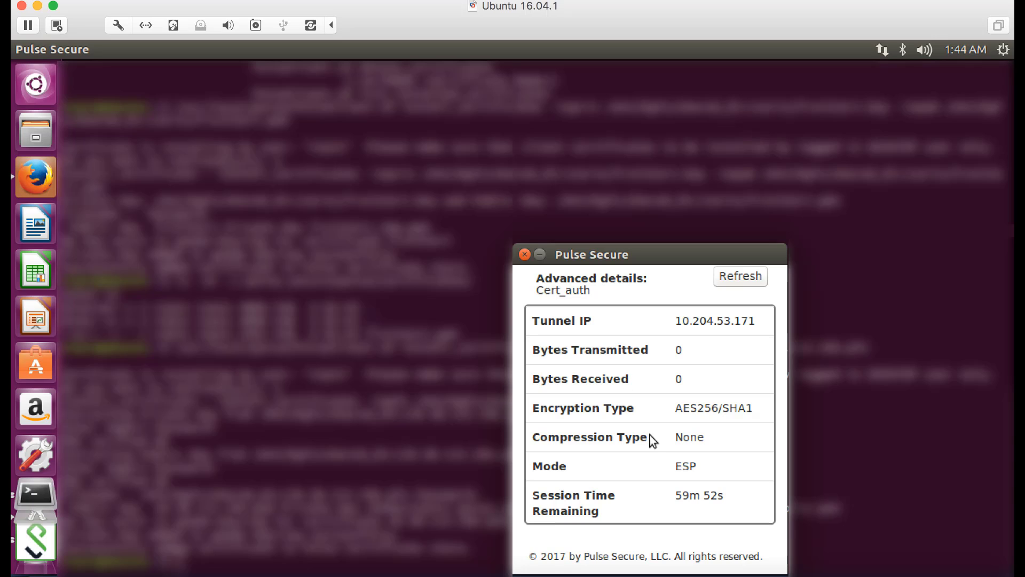